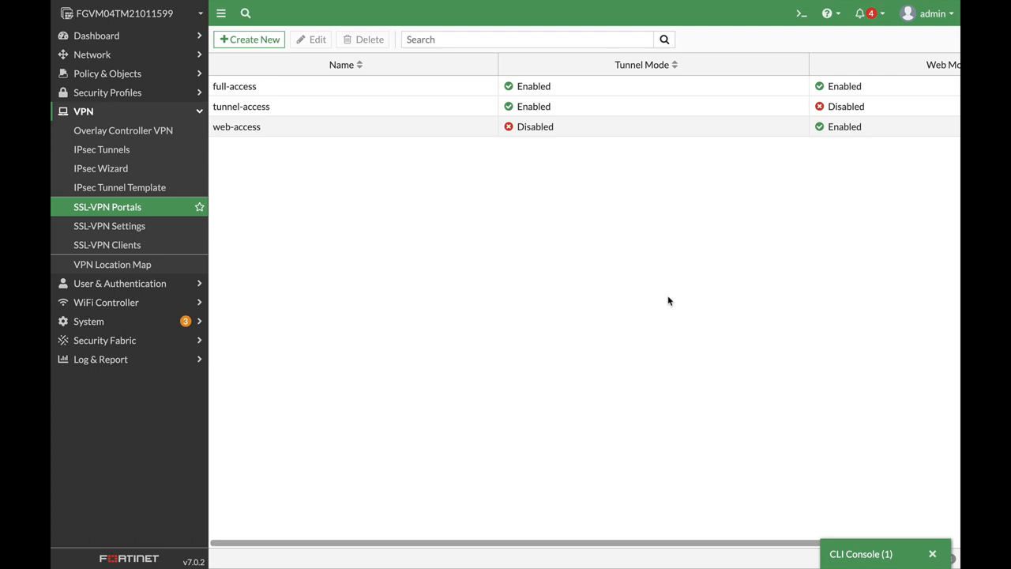
pyautogui.moveTo(800, 12)
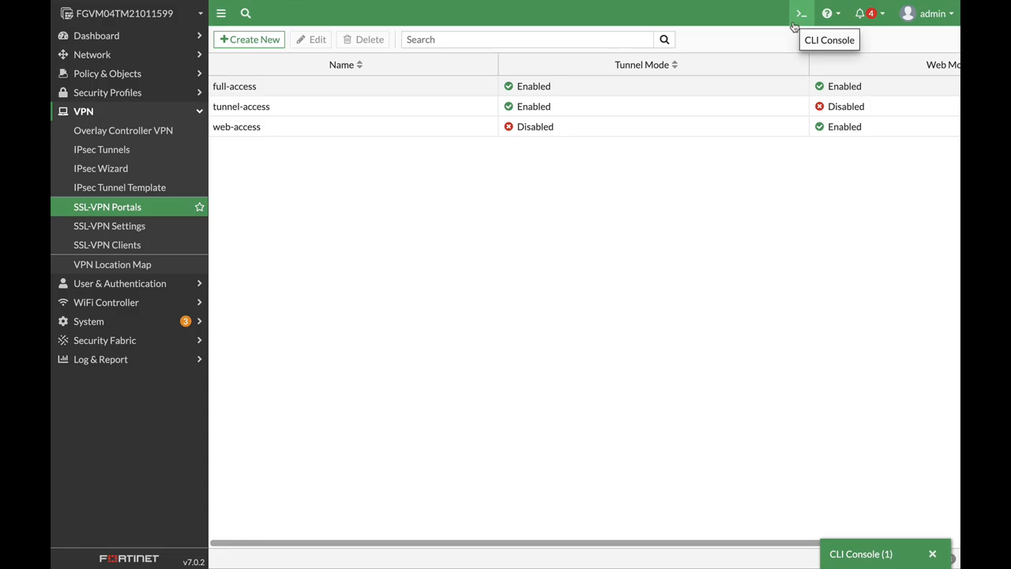
# Step: Enter the 'config vpn ssl web host-check-software' context from the CLI console
pyautogui.click(801, 12)
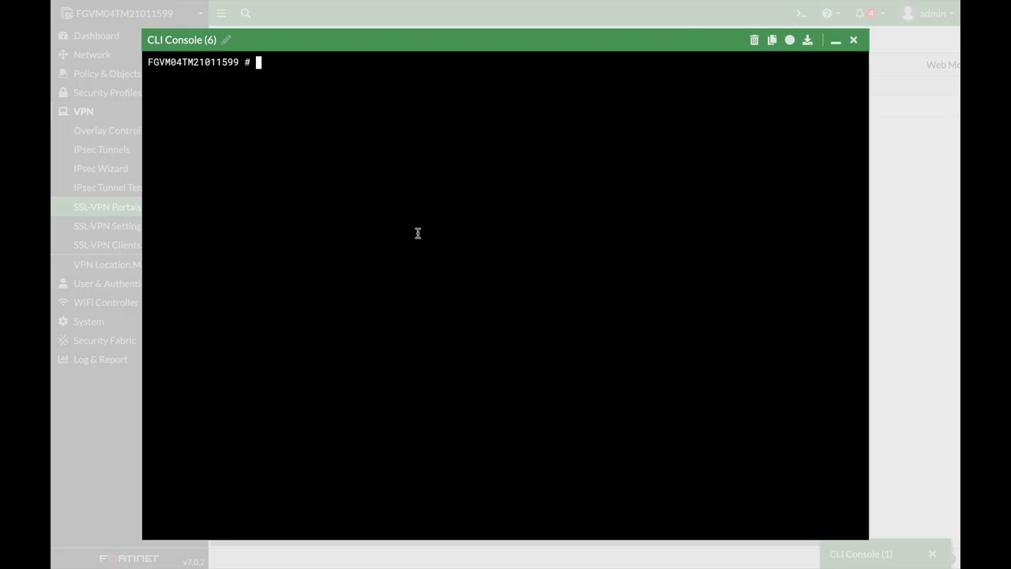
pyautogui.write('config vpn ss\\702\\647')
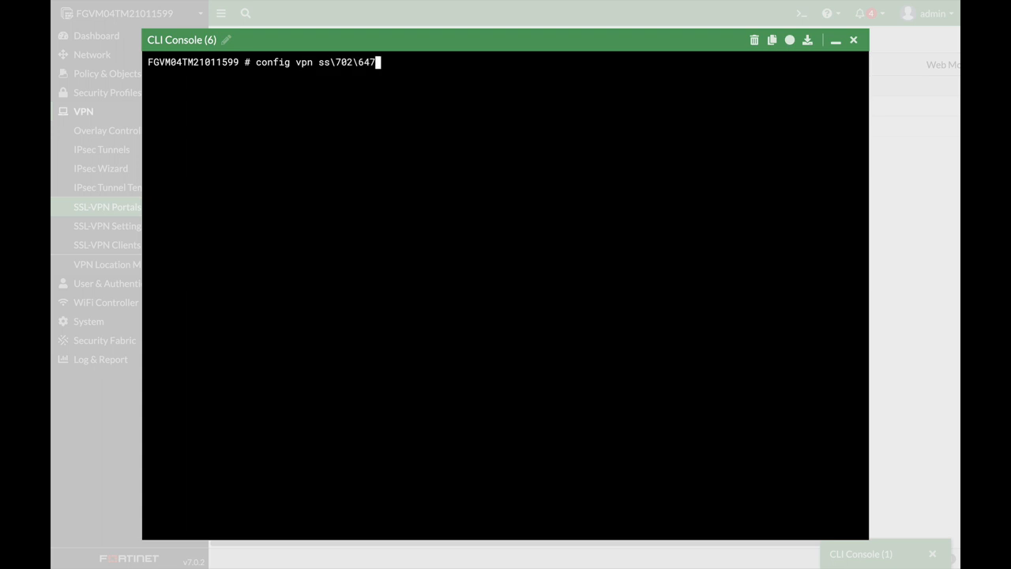
pyautogui.press('BackSpace')
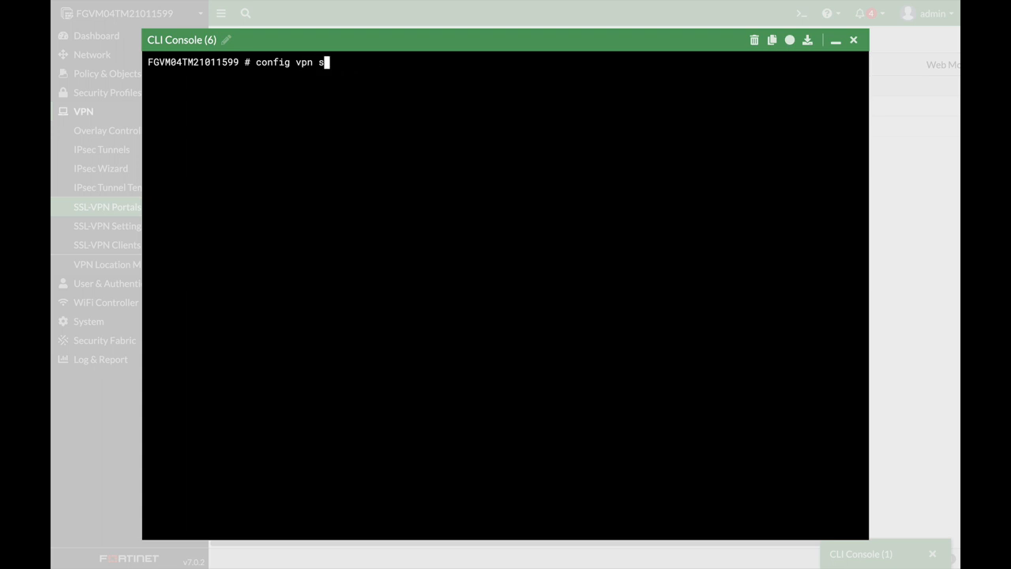
pyautogui.write('sl web')
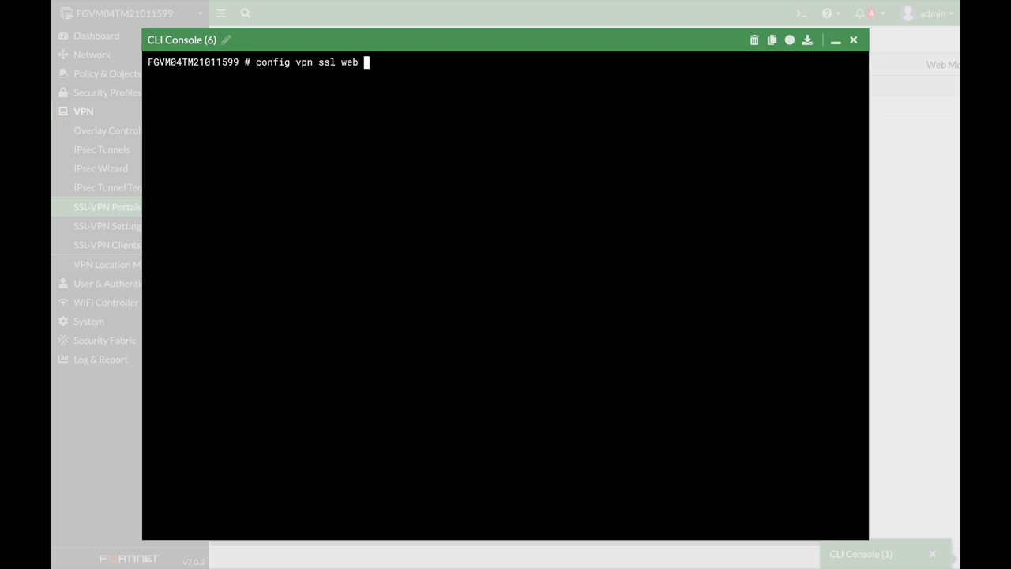
pyautogui.write('host-check-software')
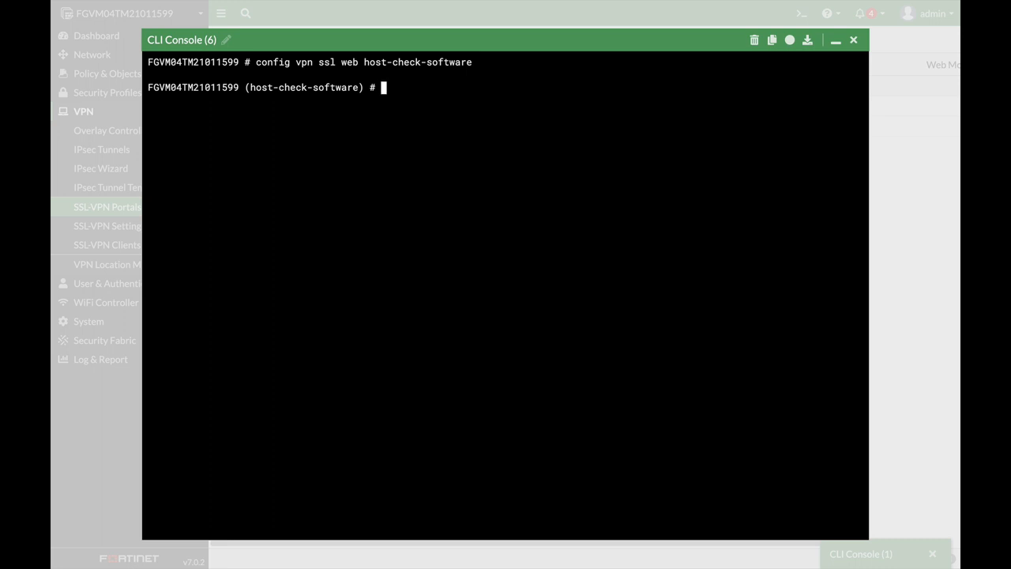
# Step: Edit the 'chrome' entry, enter its check-item-list and begin editing item 1
pyautogui.write('ed')
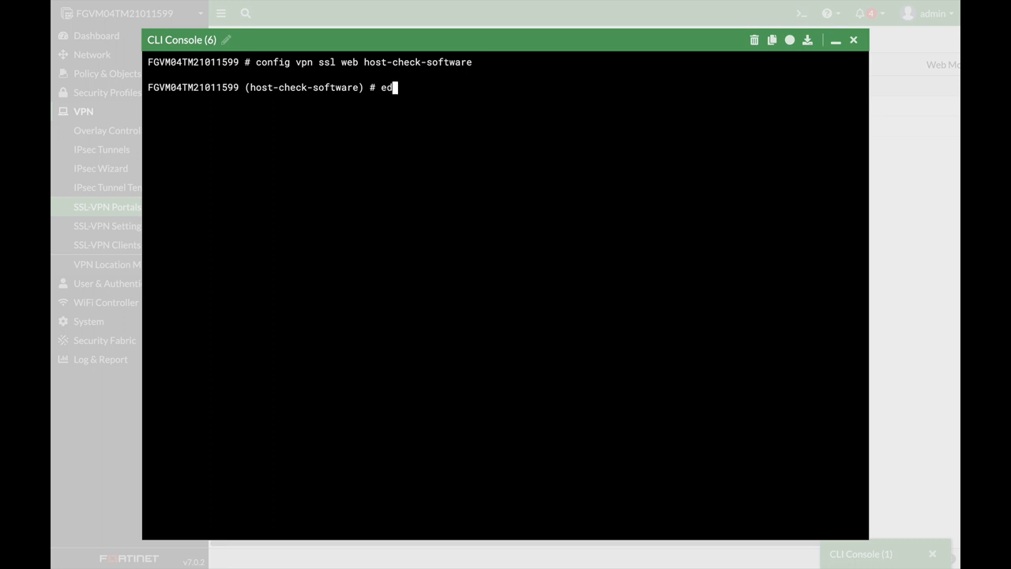
pyautogui.write('it')
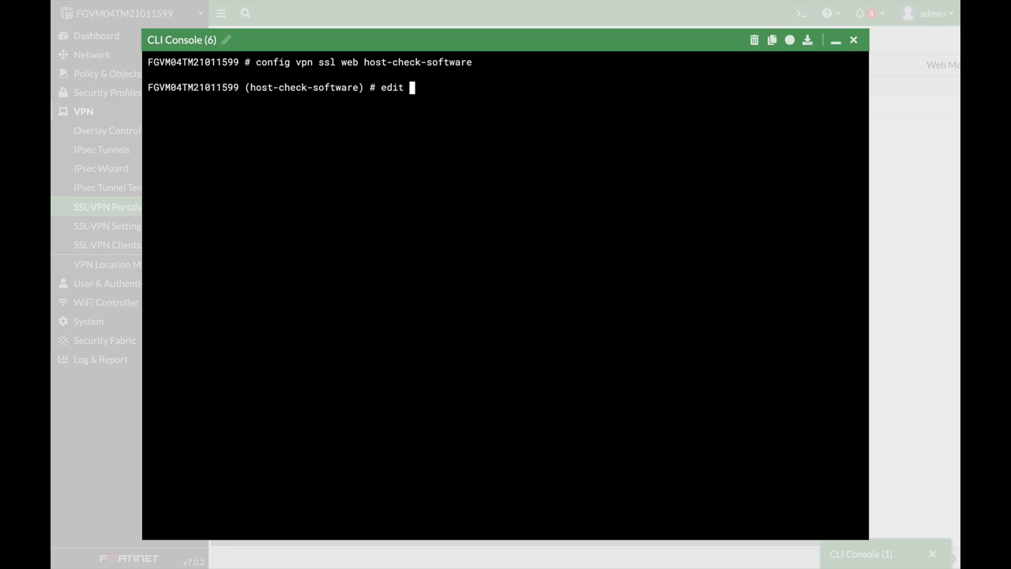
pyautogui.write('chrome')
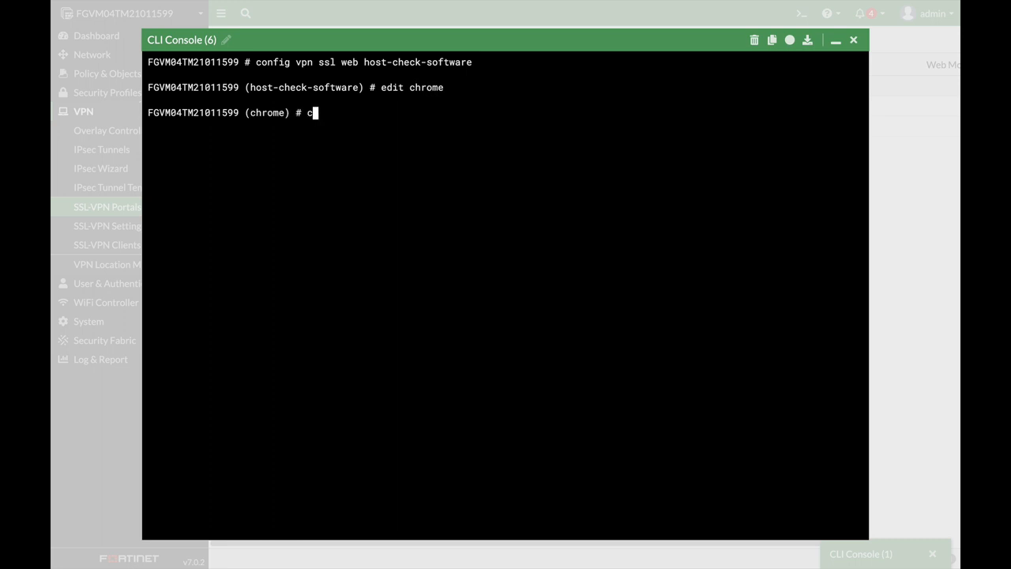
pyautogui.write('onfig check-item-list')
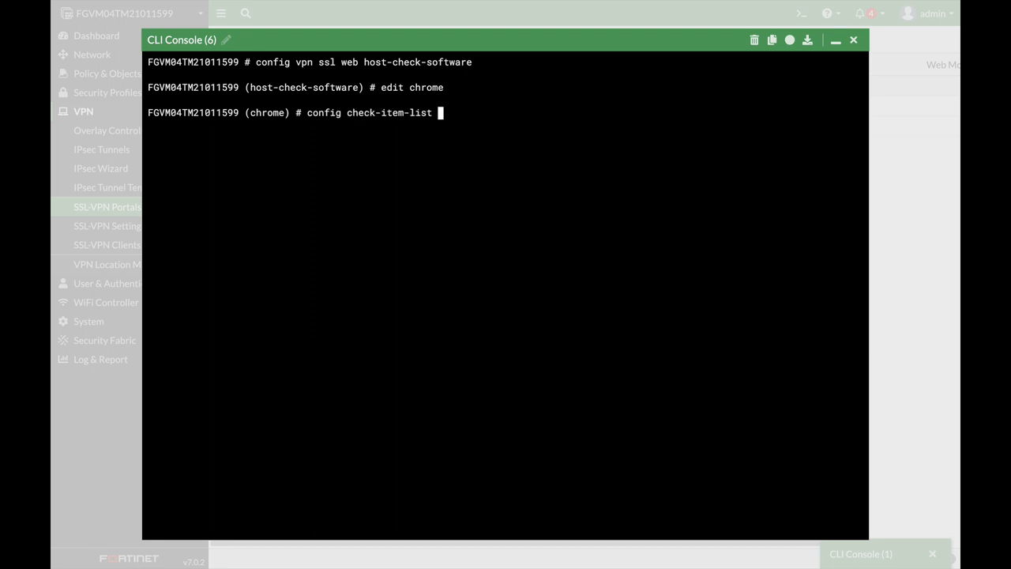
pyautogui.press('Enter')
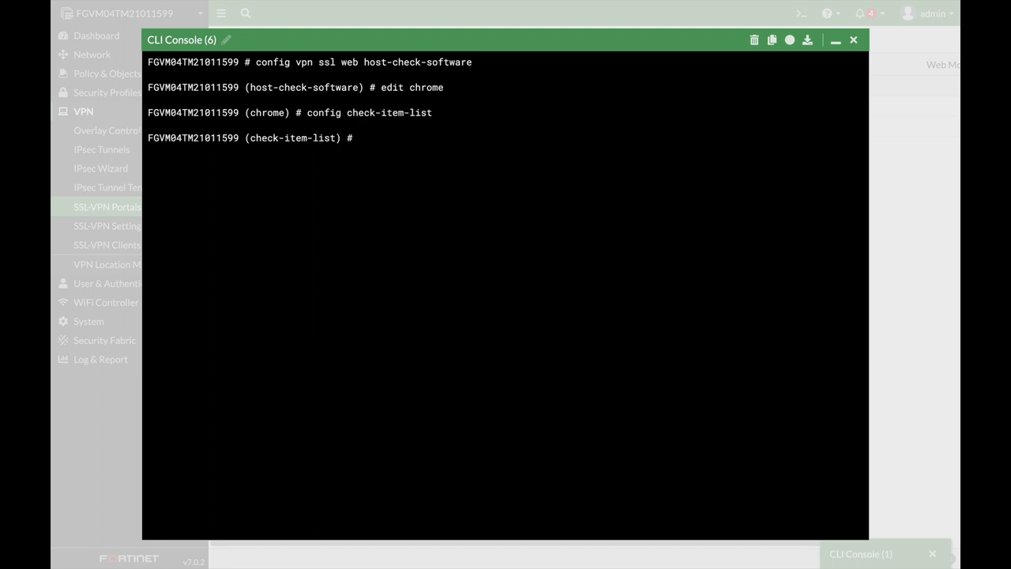
pyautogui.write('edit 1')
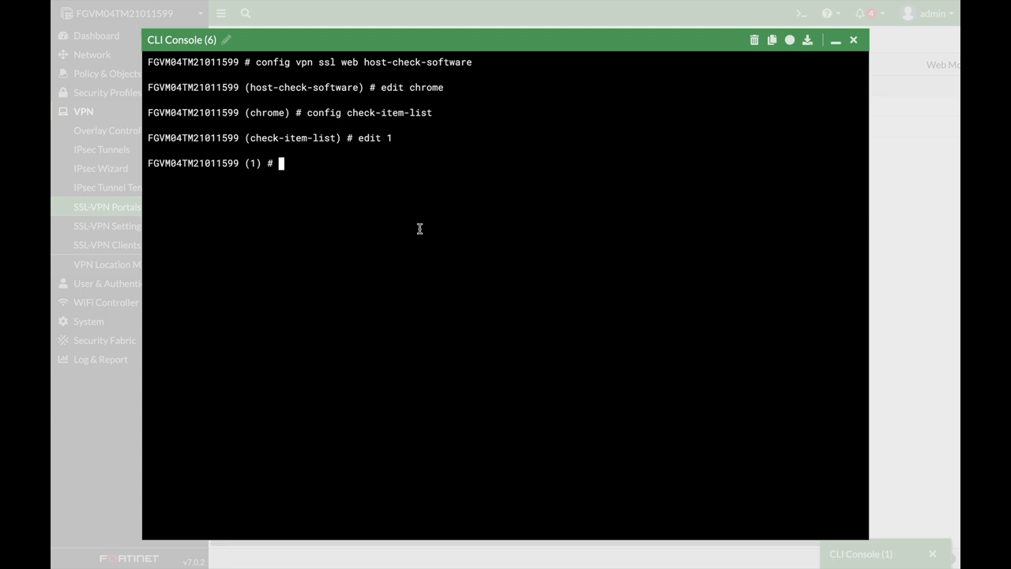
# Step: Set check item 1's type to process (after cycling through file and registry)
pyautogui.write('set type')
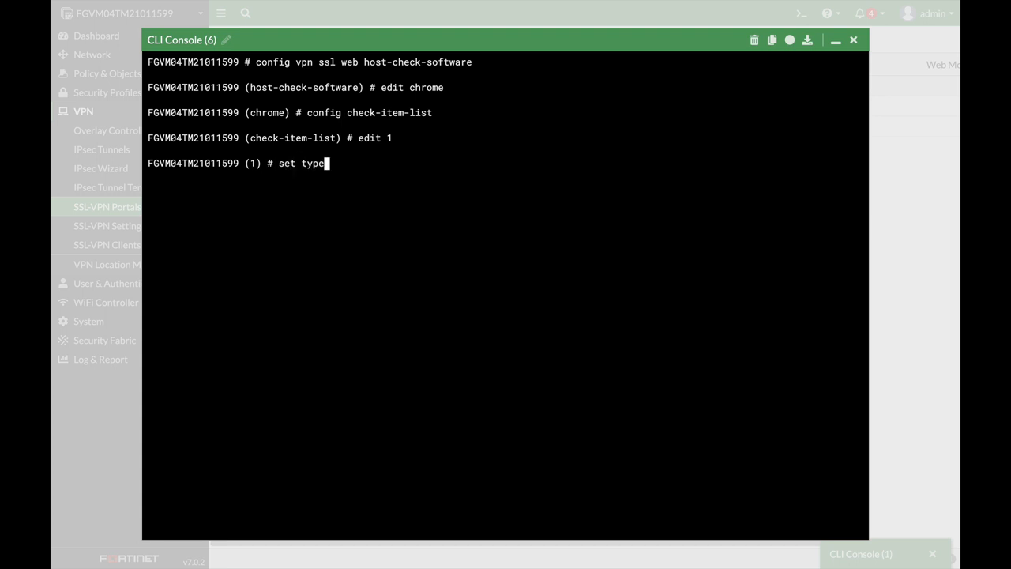
pyautogui.write('file')
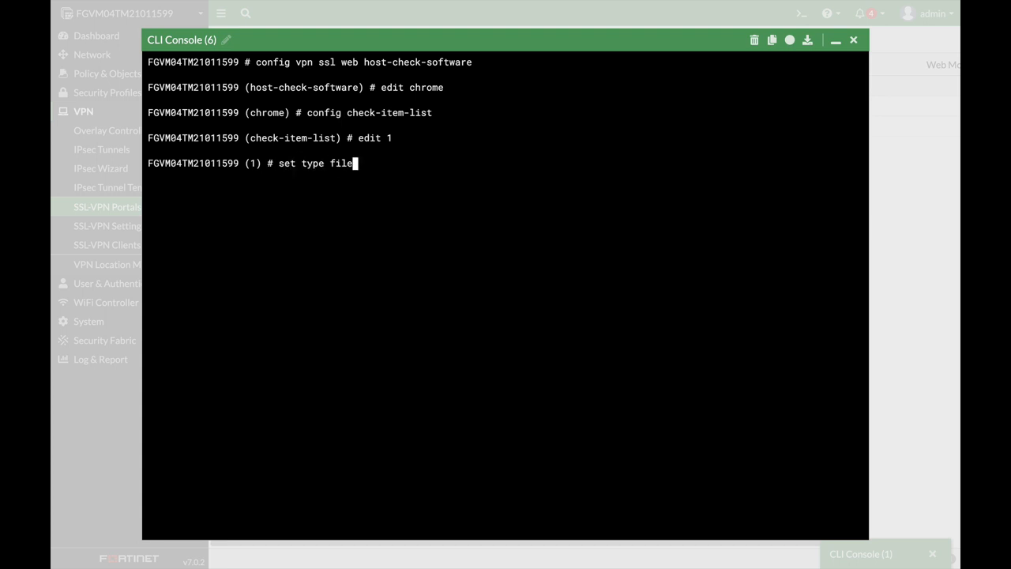
pyautogui.write('registry')
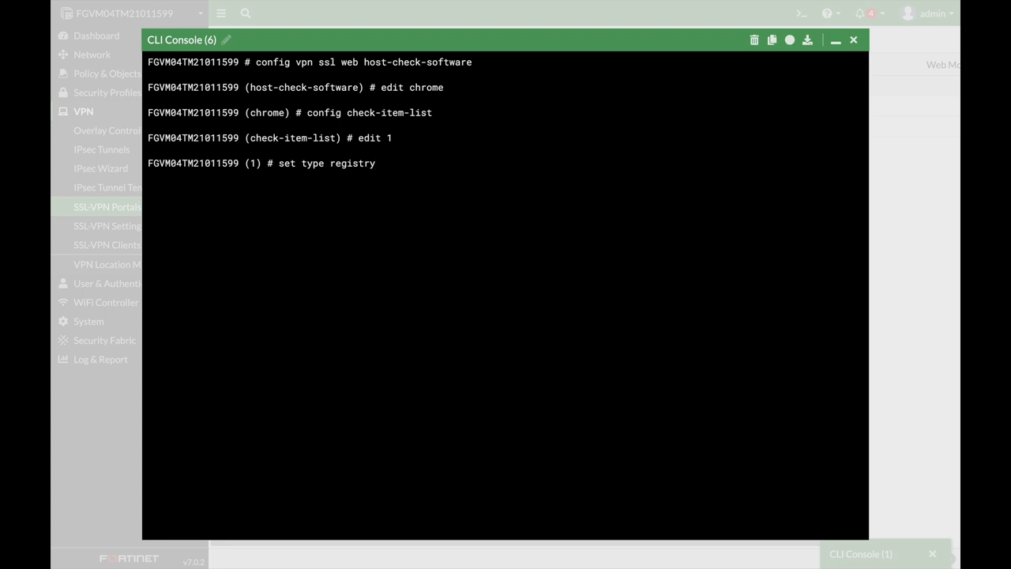
pyautogui.write('process')
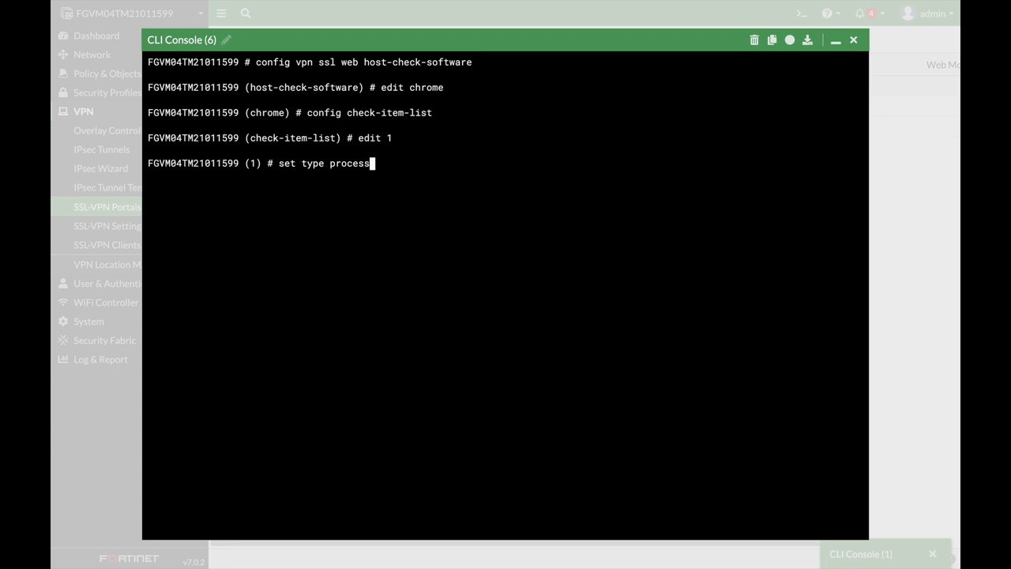
# Step: Set the target to chrome.exe and end the check item
pyautogui.write('set target')
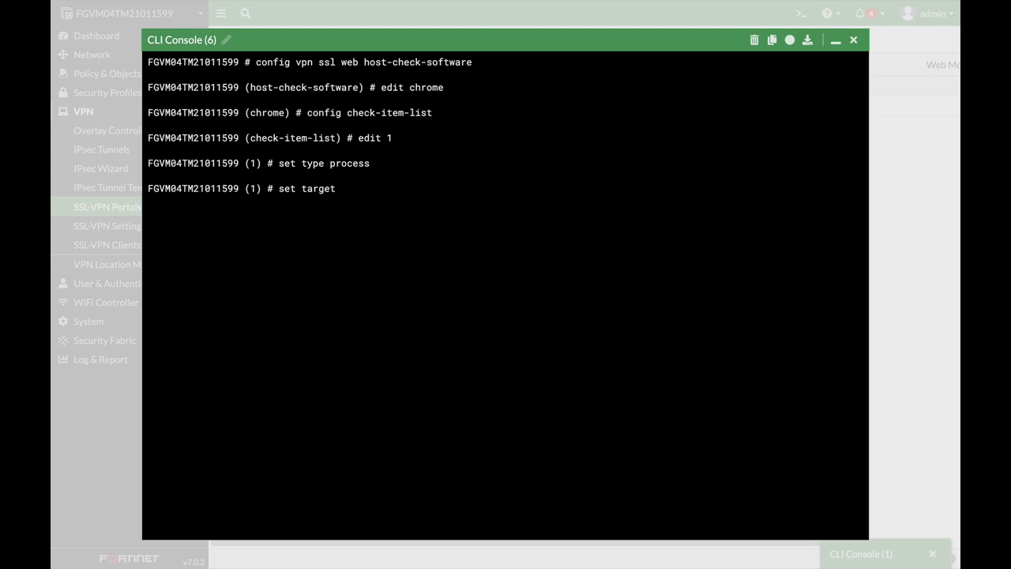
pyautogui.write('chrom')
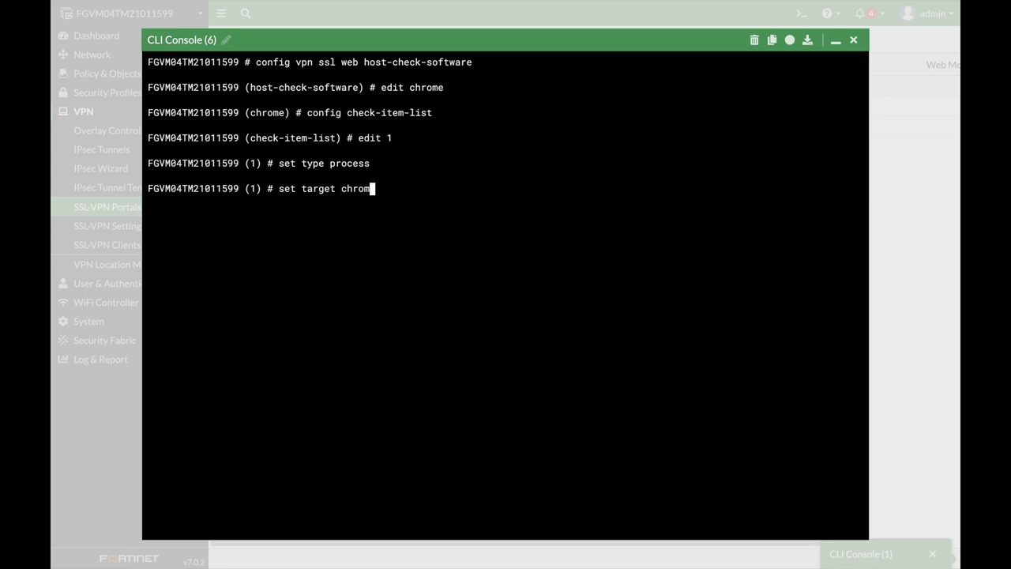
pyautogui.write('.exe')
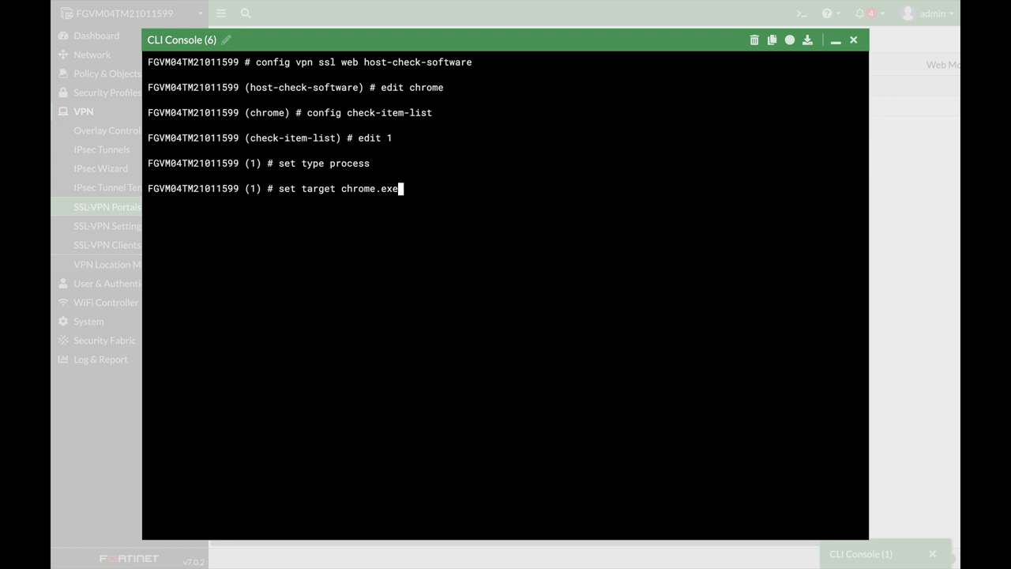
pyautogui.write('e')
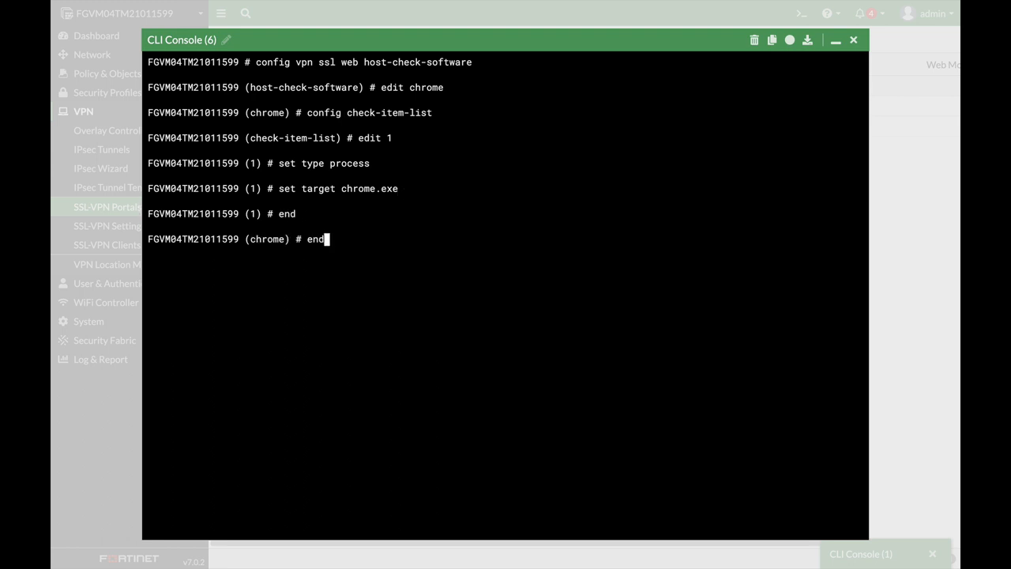
# Step: End the chrome host-check settings and start the 'config vpn ssl web portal' command
pyautogui.press('Enter')
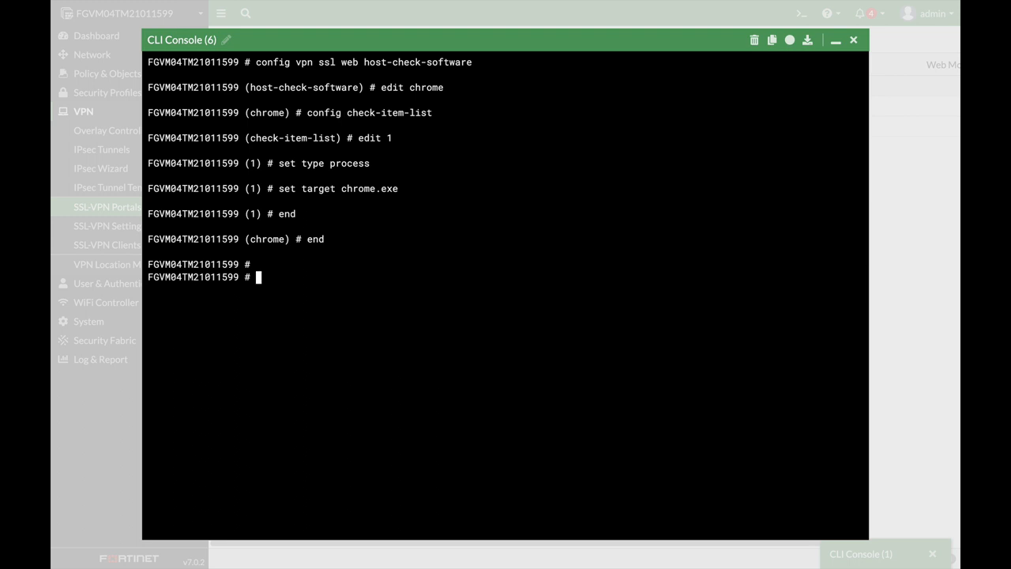
pyautogui.write('config')
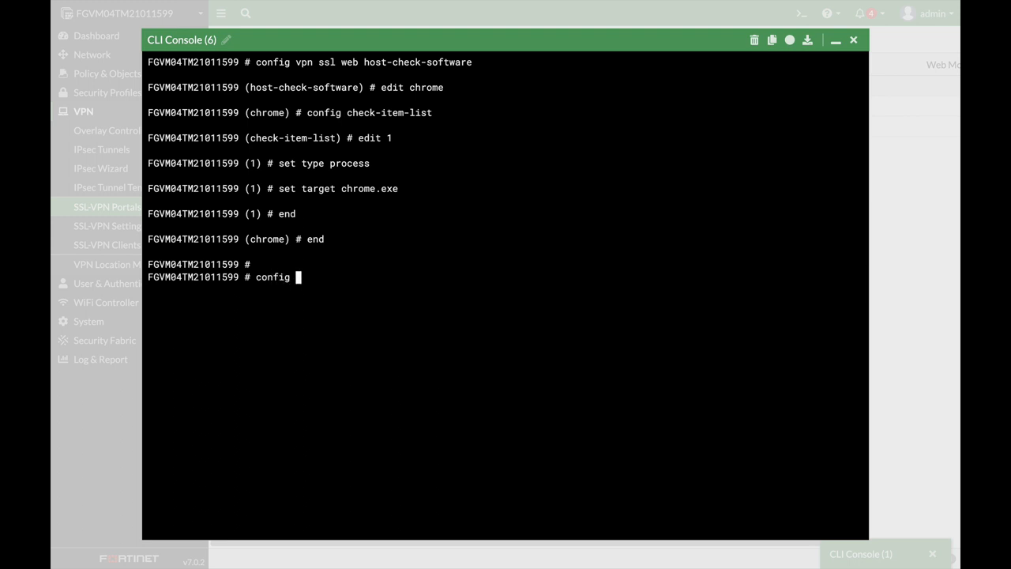
pyautogui.write('vpn ssl web portal')
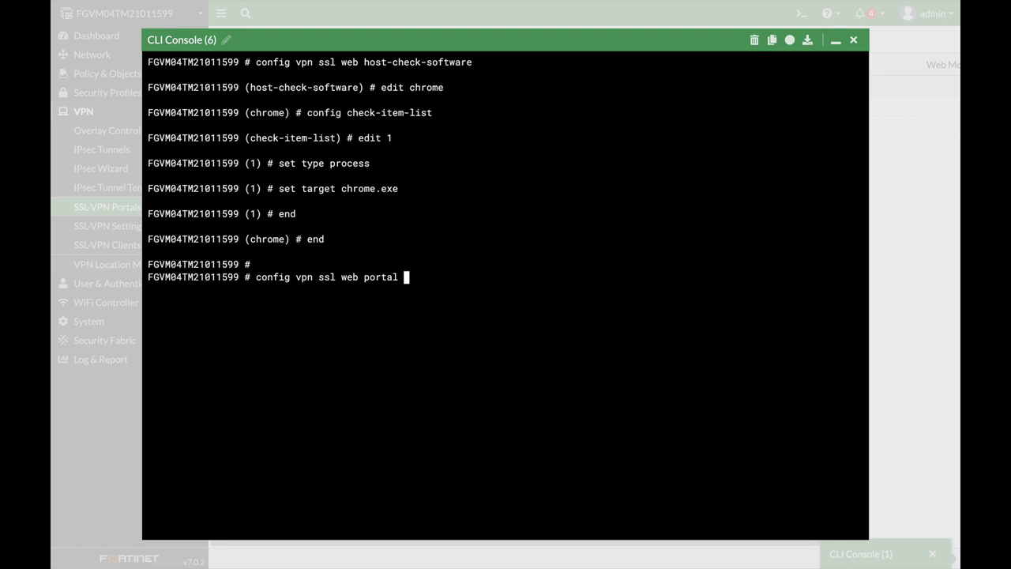
# Step: Edit the full-access portal and set host-check to custom
pyautogui.press('enter')
pyautogui.write('edit')
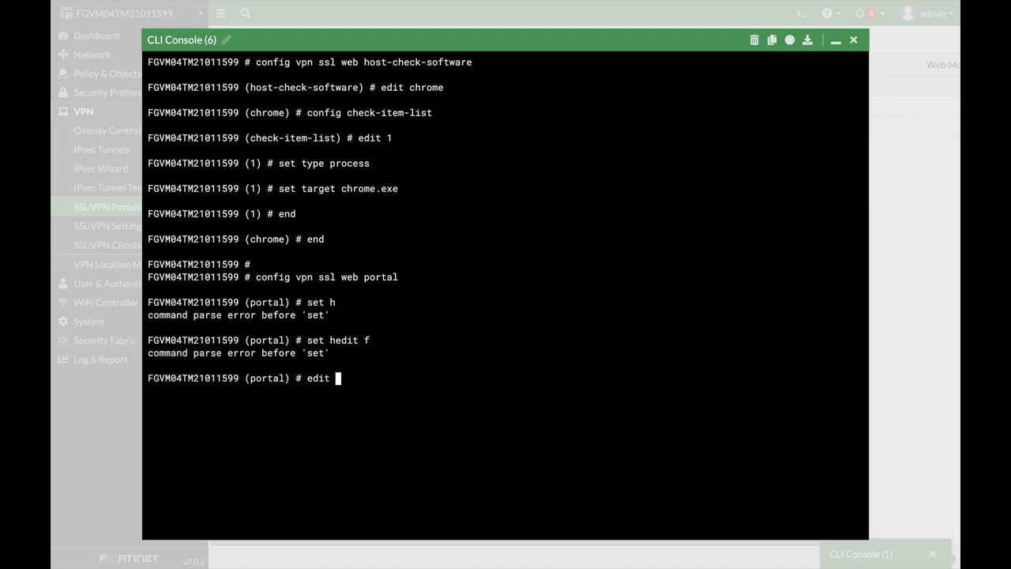
pyautogui.write('full-access')
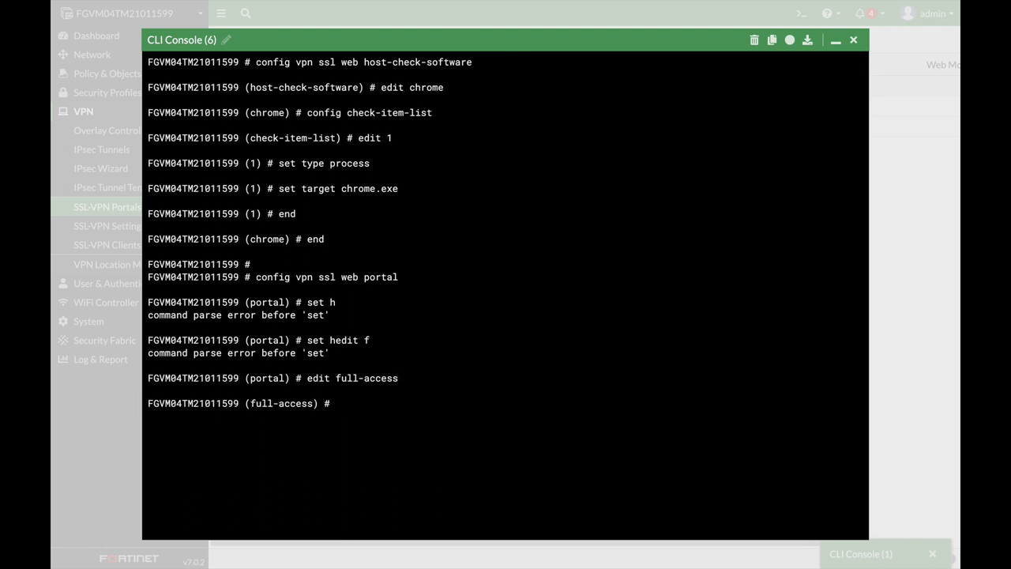
pyautogui.write('set')
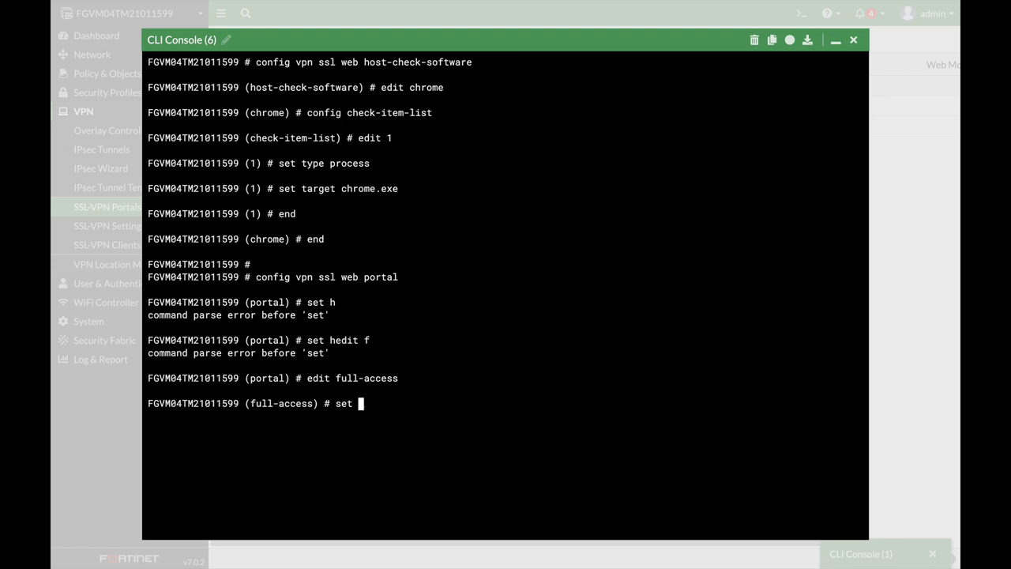
pyautogui.write('host')
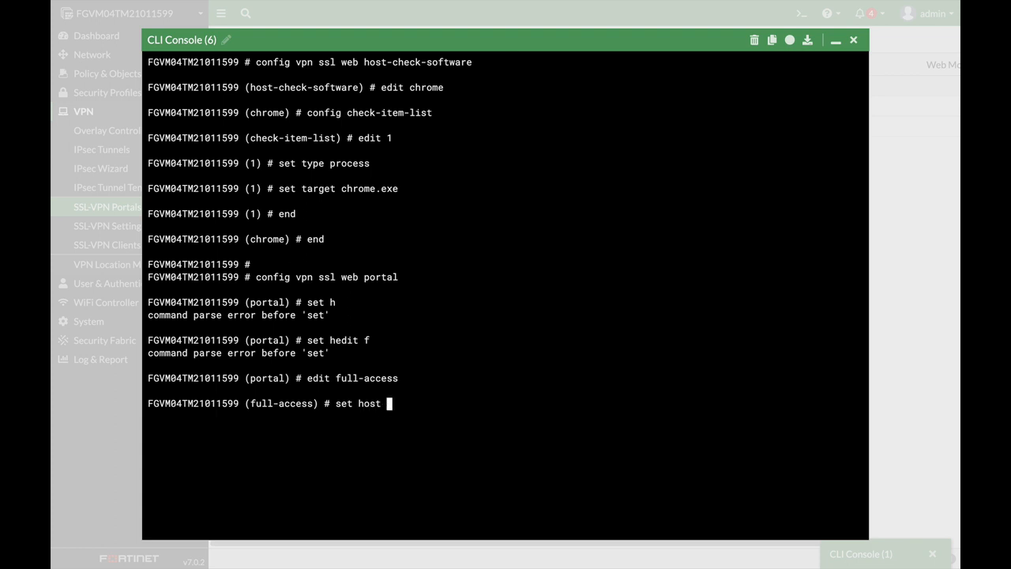
pyautogui.write('-check')
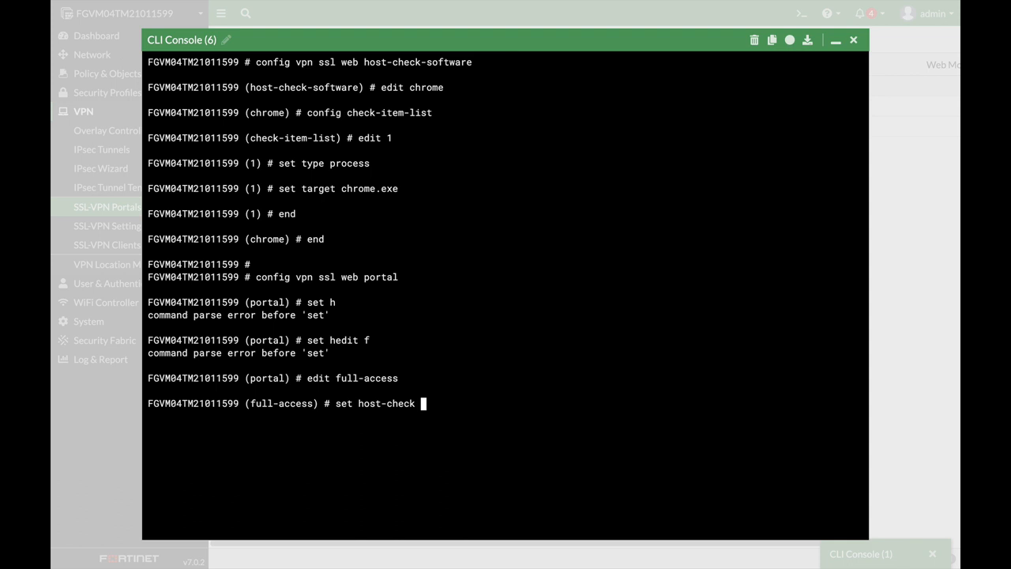
pyautogui.write('custom')
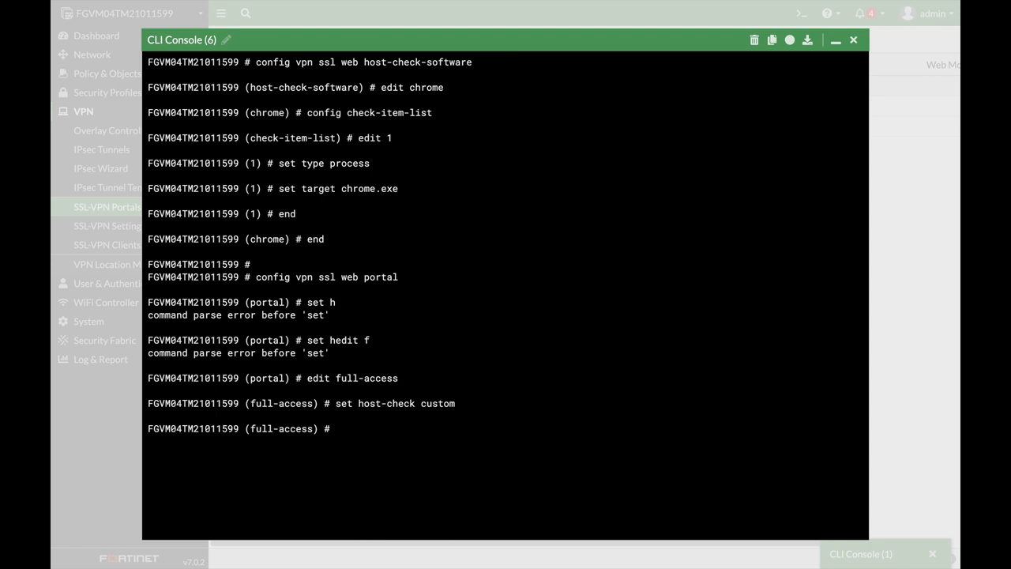
# Step: Set host-check-policy to chrome and end to save the portal
pyautogui.write('set')
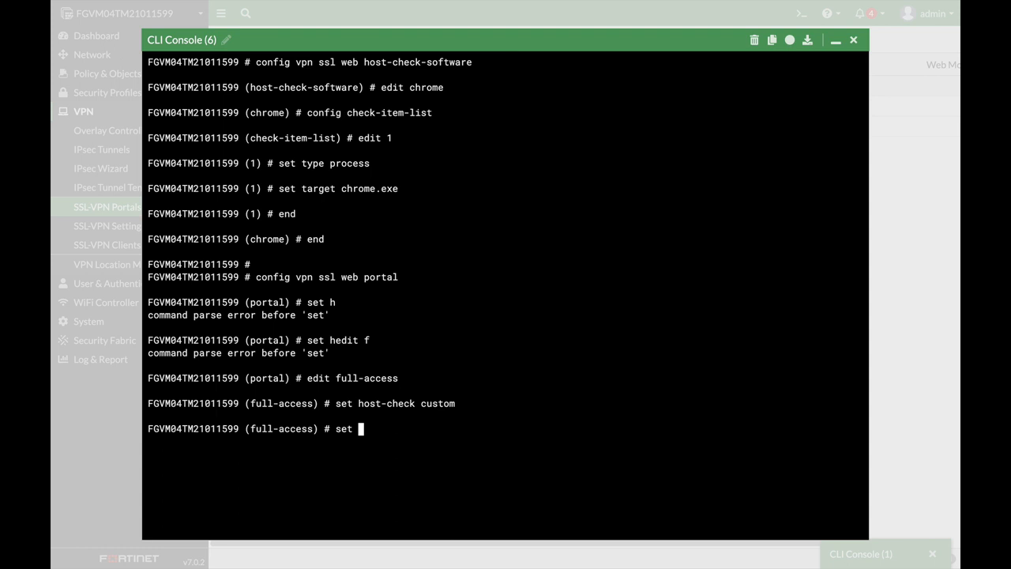
pyautogui.write('host-check-interval')
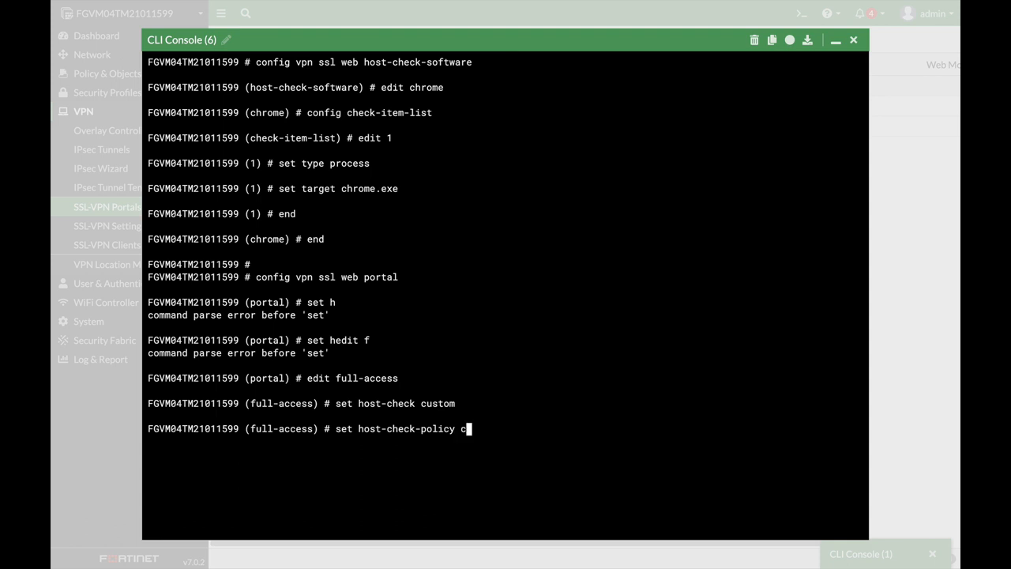
pyautogui.write('hrome')
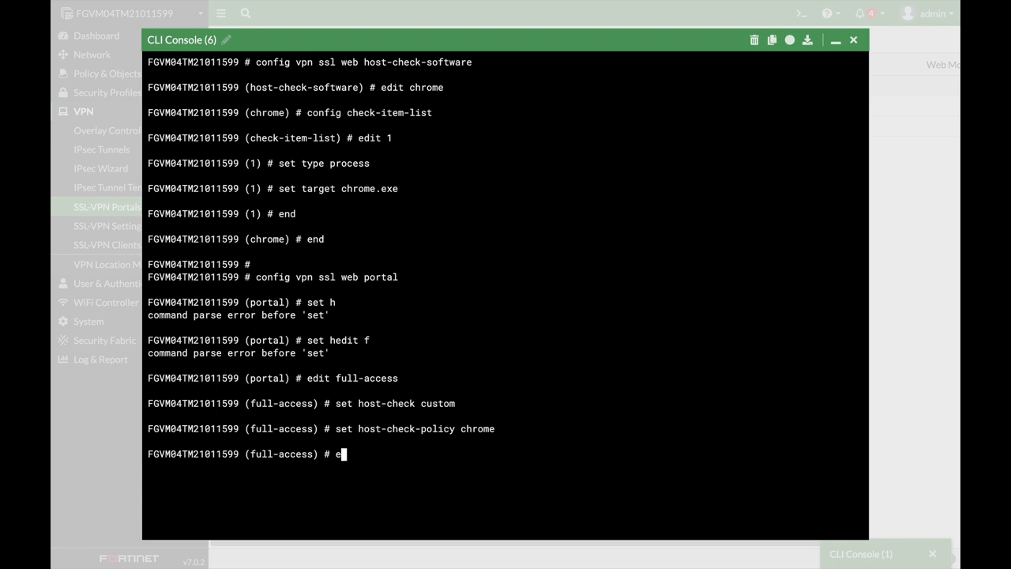
pyautogui.write('nd')
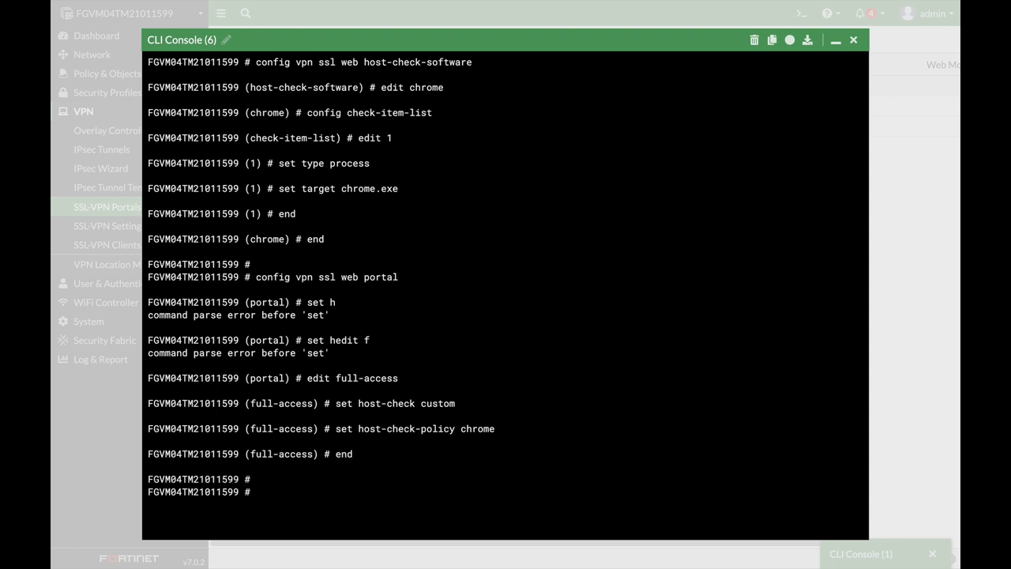